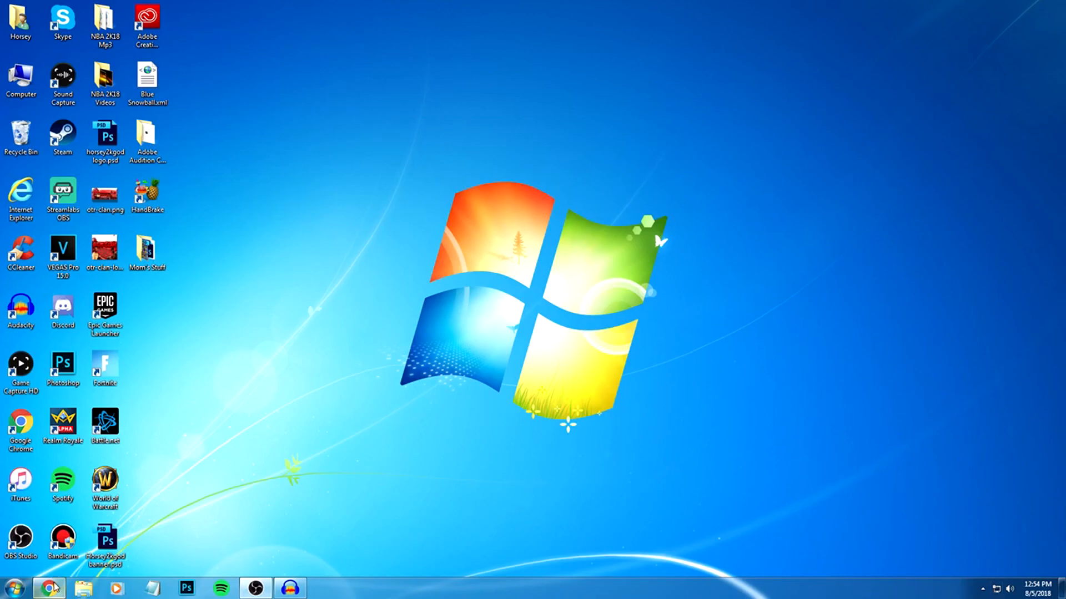
Search Google for 'voicemeeter' in Chrome so the VB-Audio site tops the results
click(47, 588)
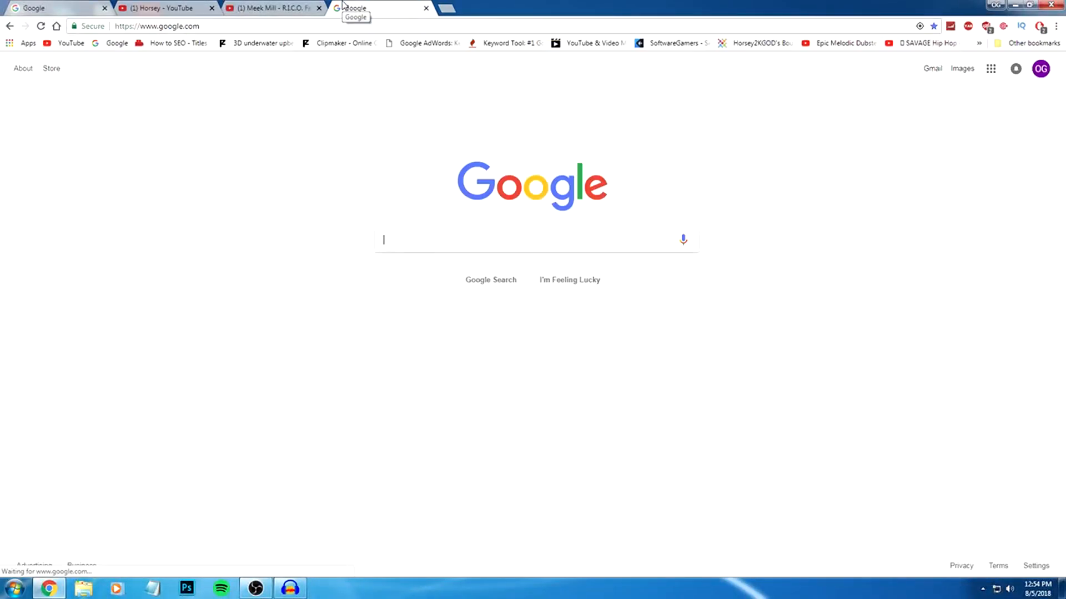
text(voicemeeter)
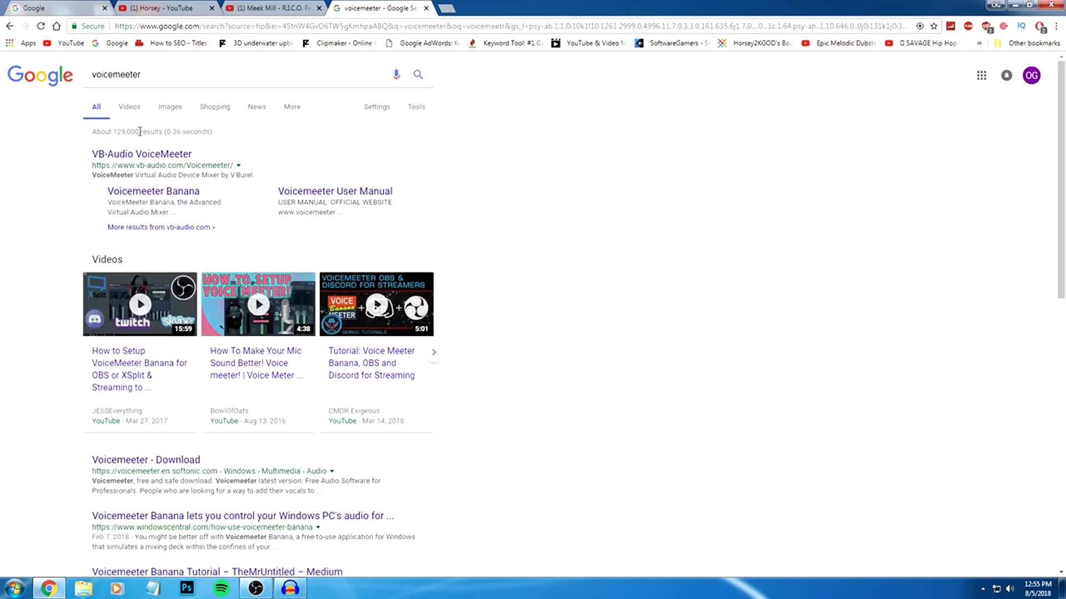
Go to the official VB-Audio Voicemeeter page and reach its 1.0.6.1 download/install section
click(141, 154)
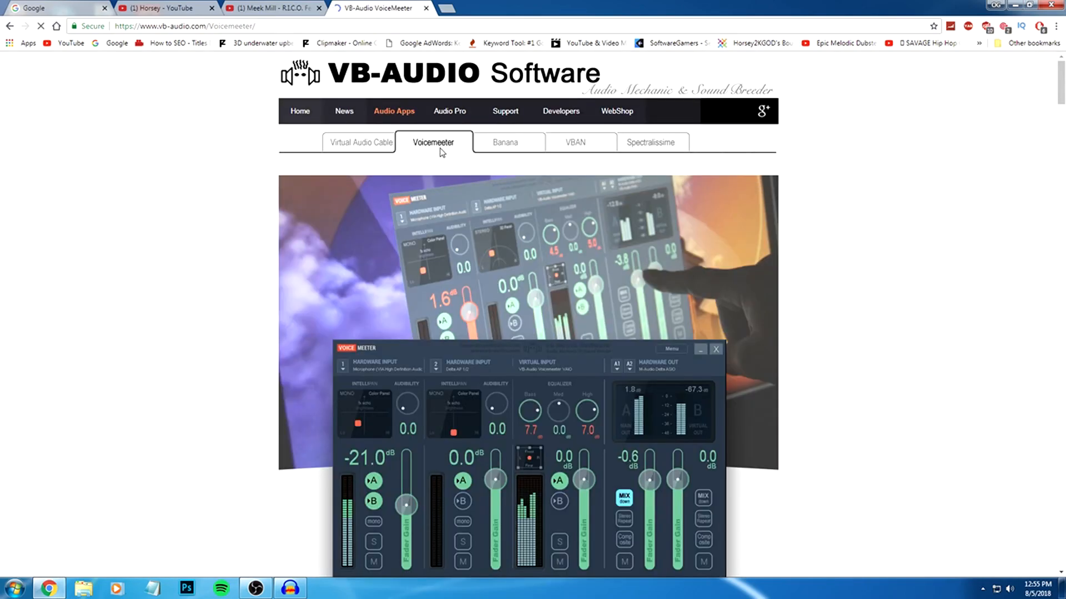
scroll(down, 3)
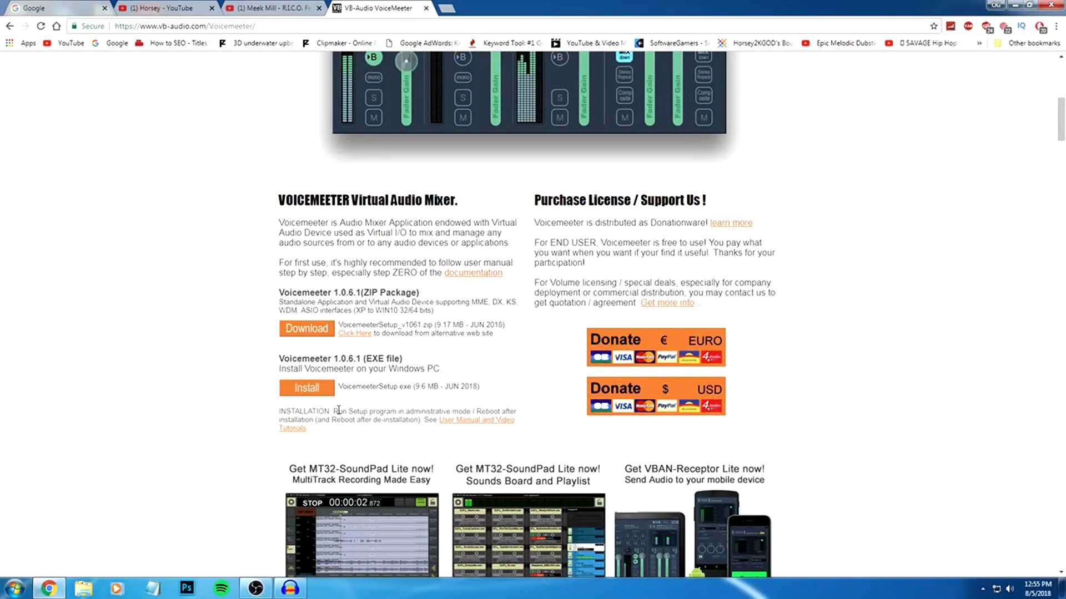
mouse_move(652, 219)
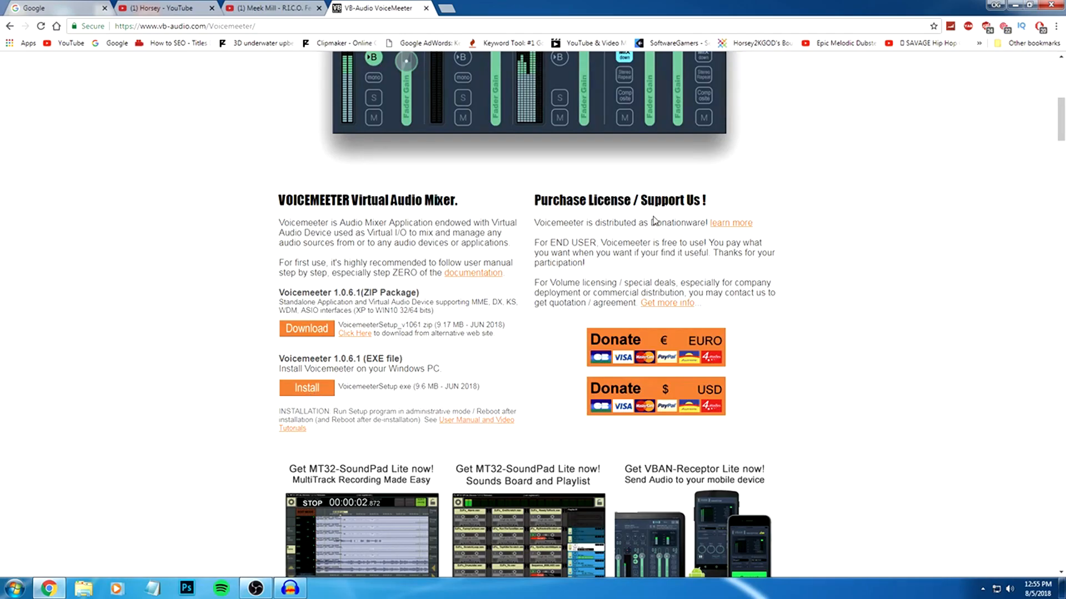
mouse_move(884, 144)
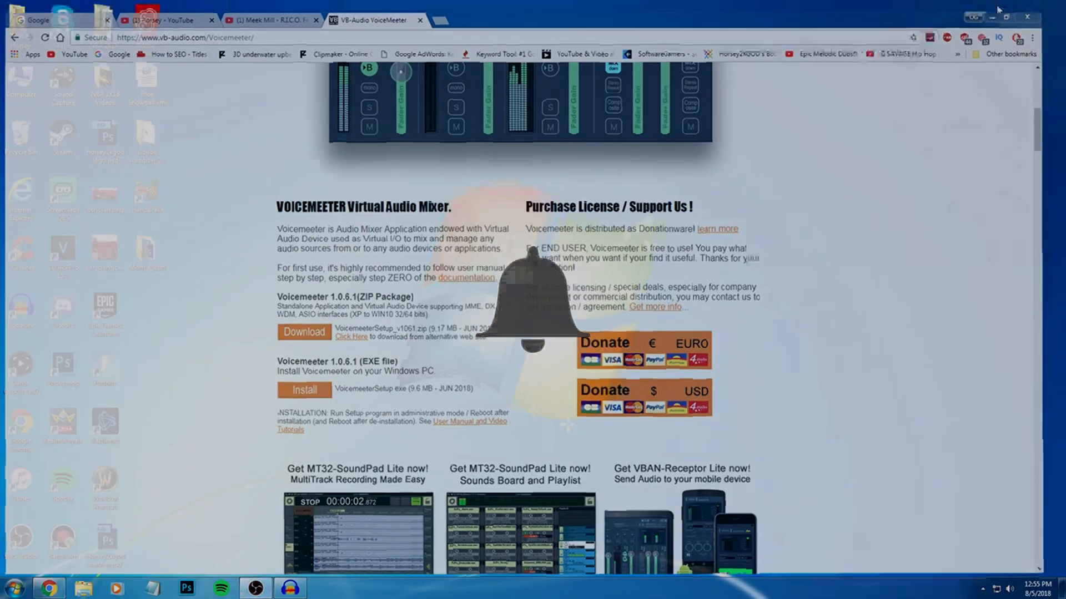
Launch Voicemeeter (VB-Audio) via a Start menu search for 'voice'
click(13, 587)
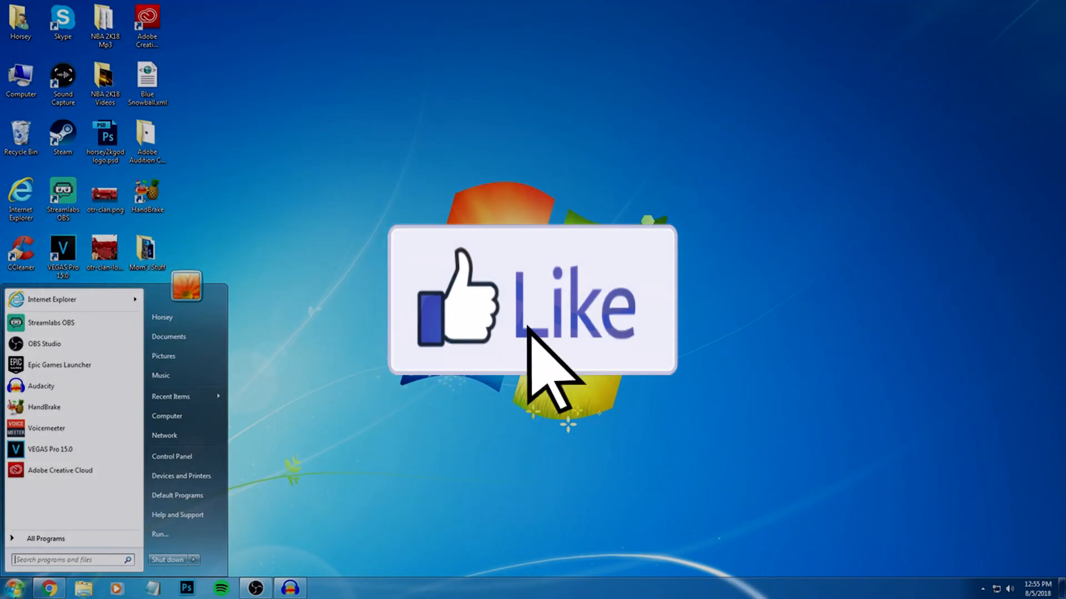
text(voice)
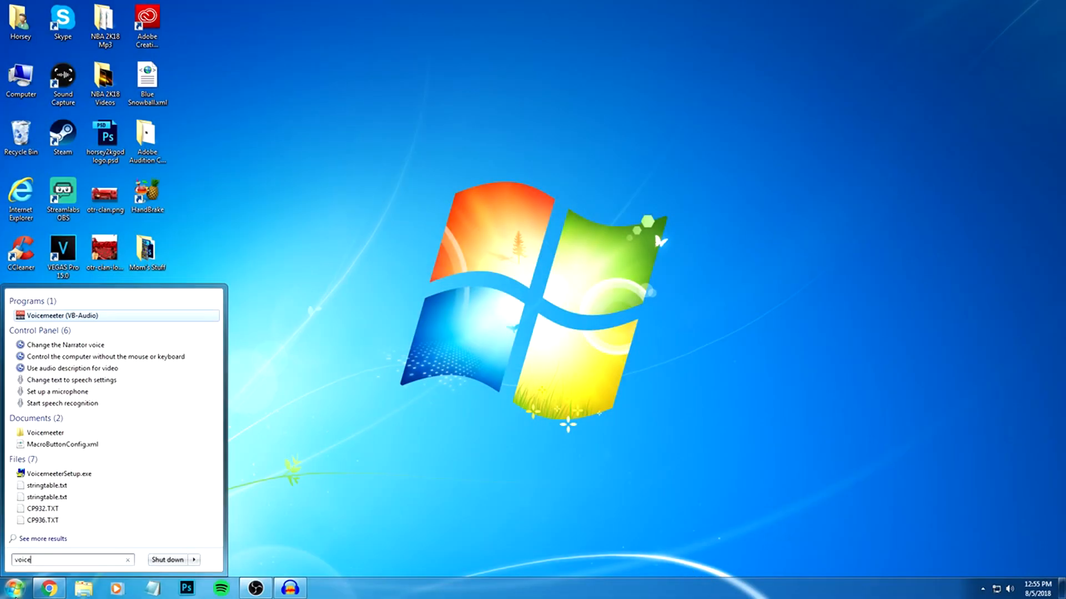
click(60, 315)
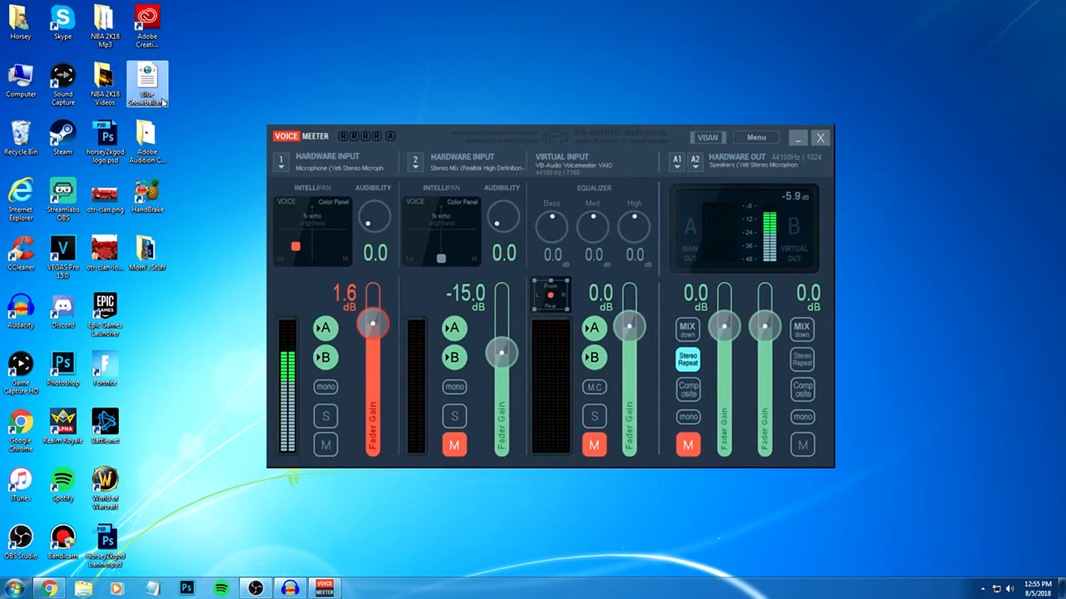
mouse_move(148, 81)
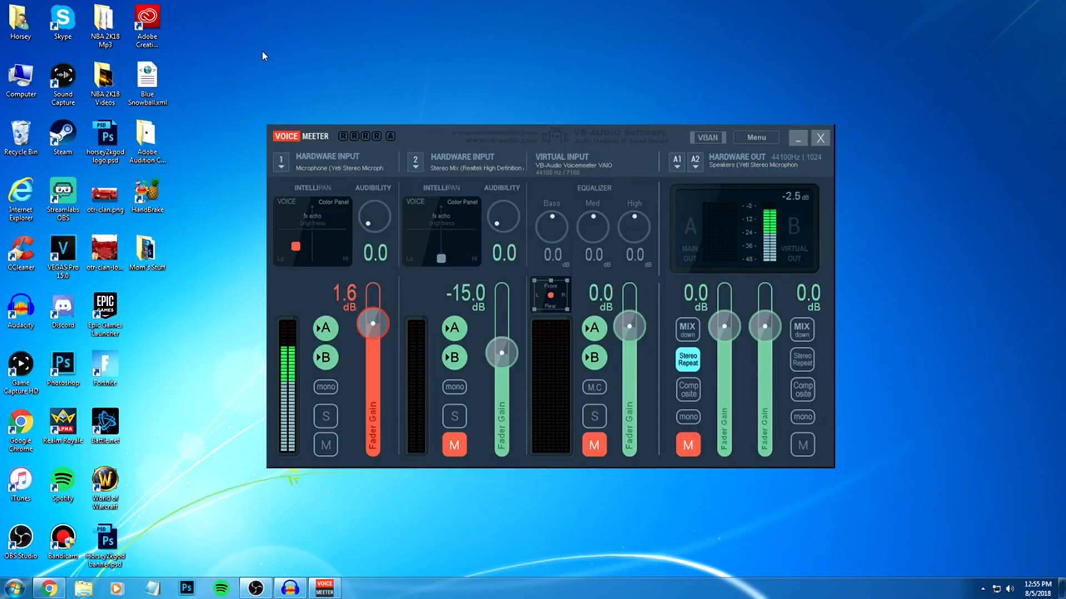
mouse_move(410, 67)
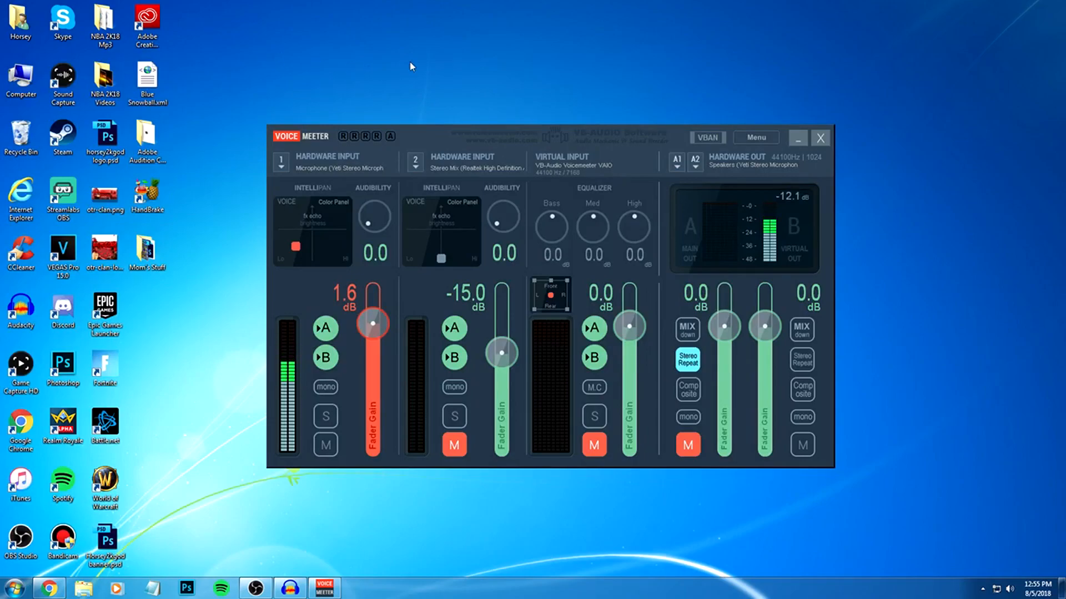
mouse_move(454, 87)
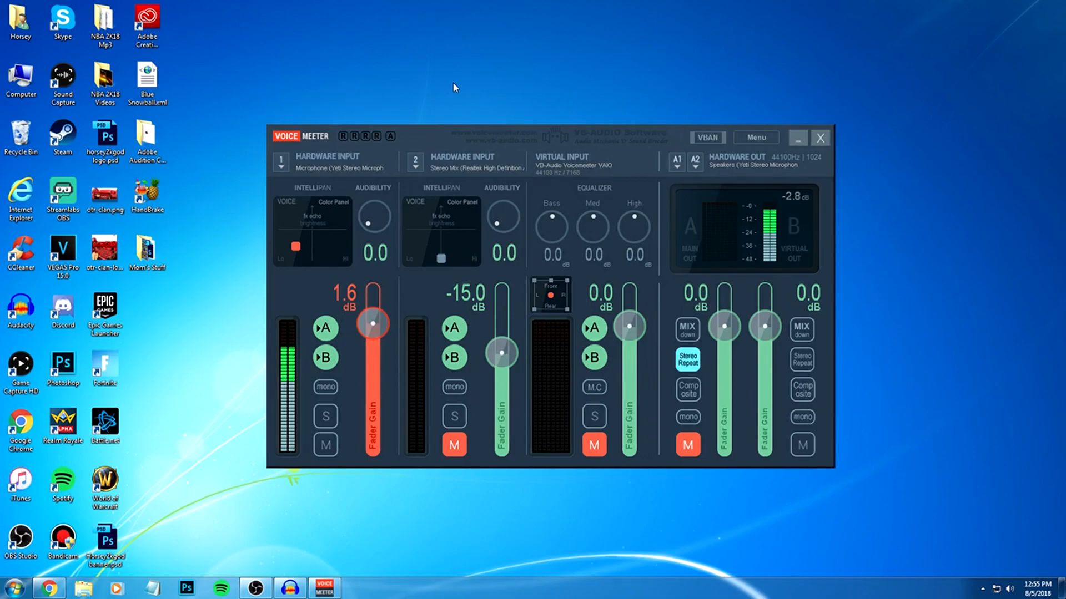
mouse_move(476, 101)
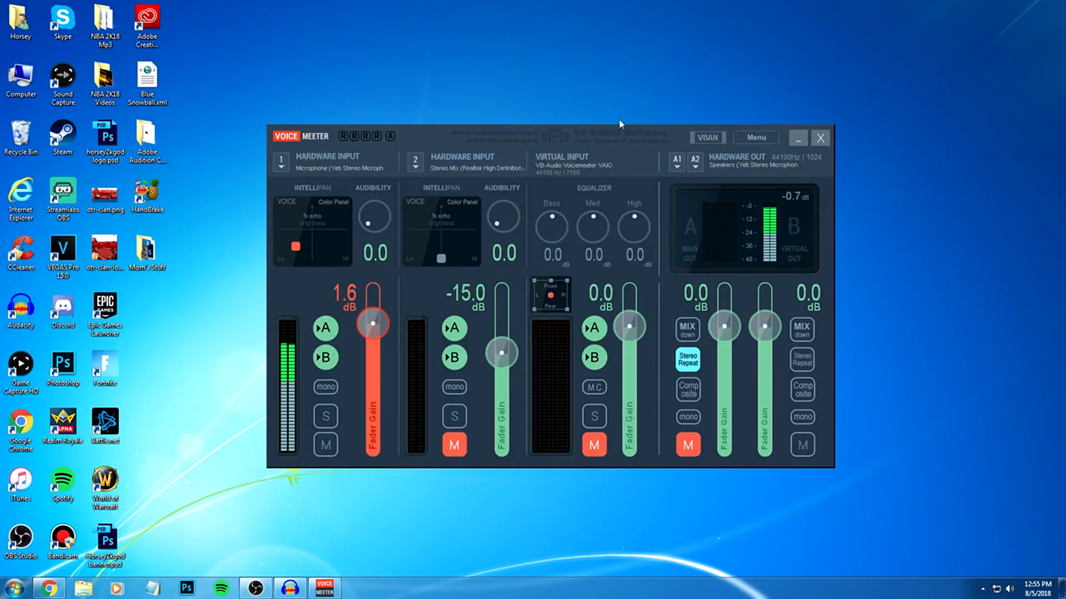
Confirm System Tray (Run at Startup) is checked in Voicemeeter's main menu
click(754, 137)
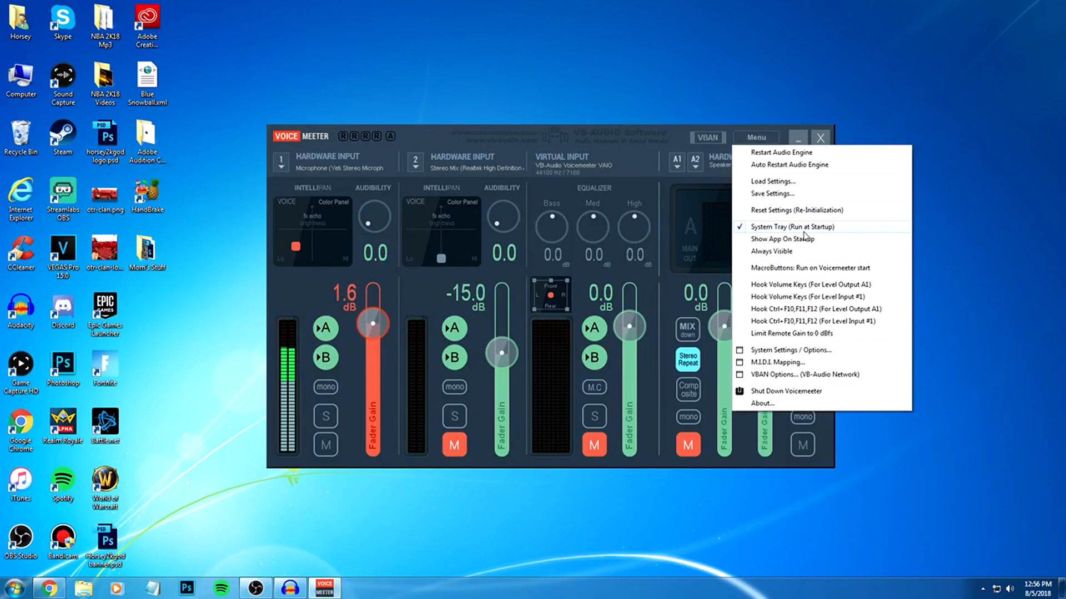
mouse_move(787, 186)
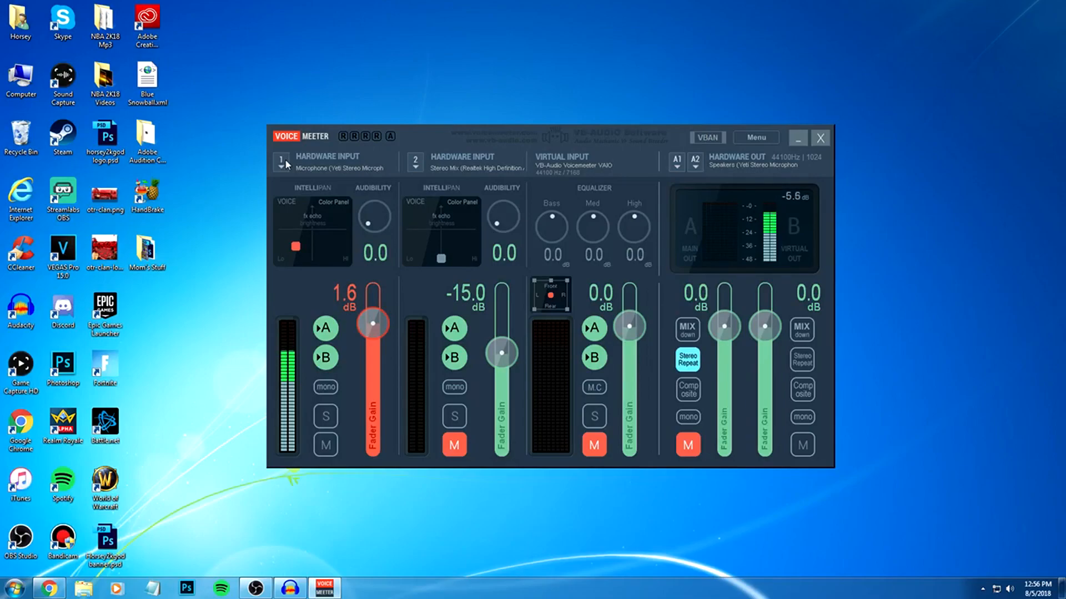
mouse_move(339, 308)
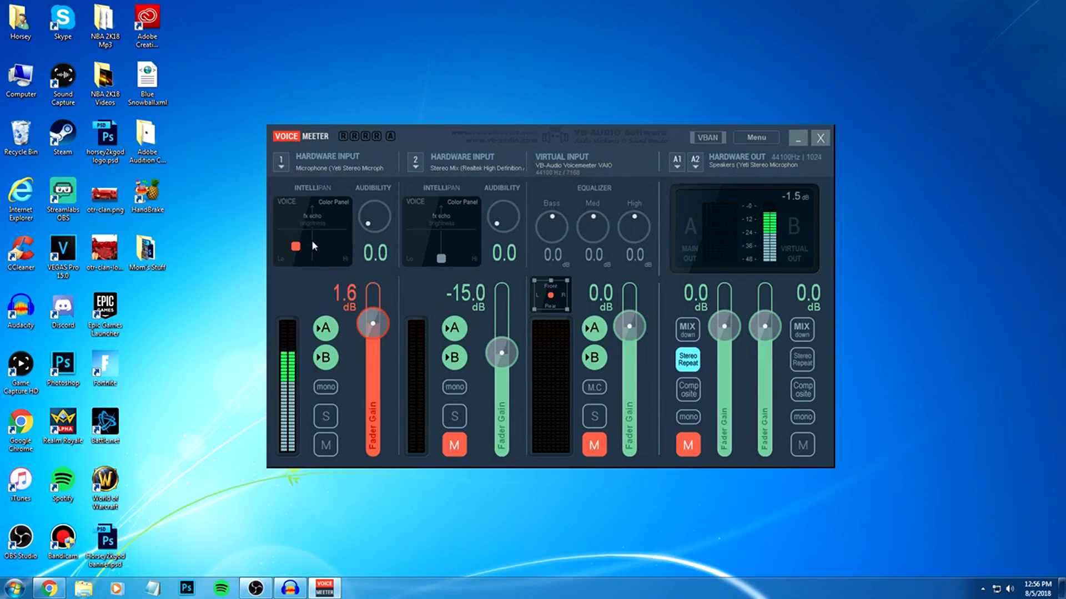
mouse_move(532, 461)
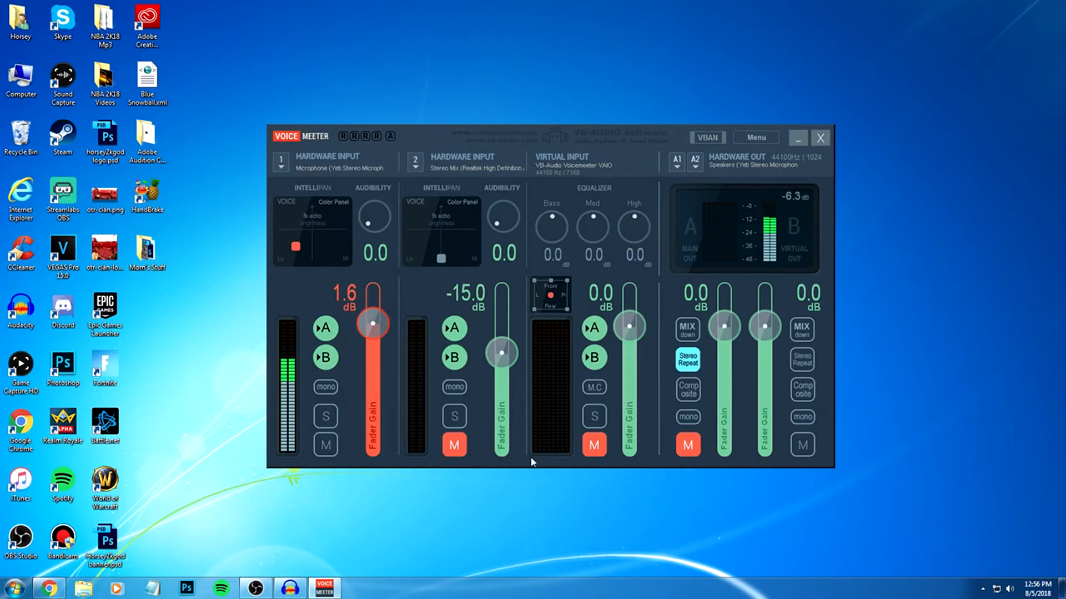